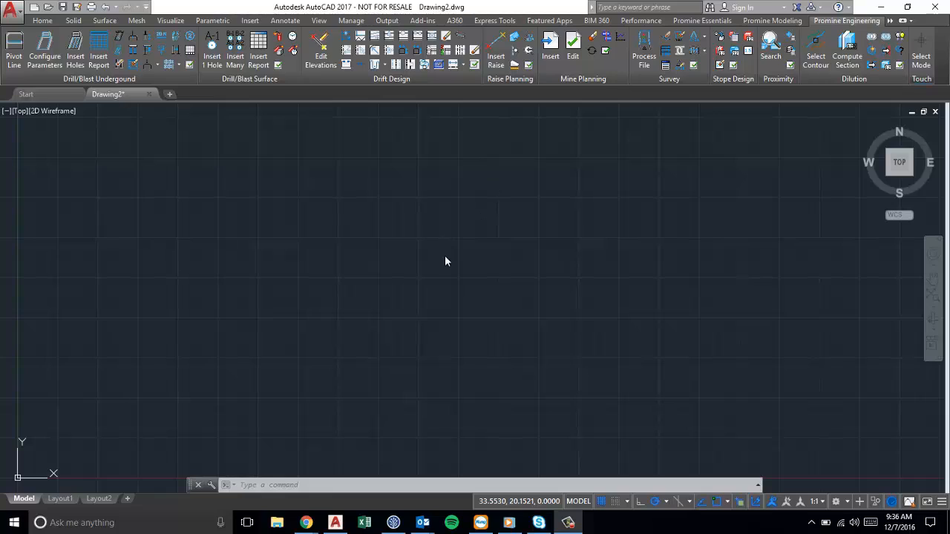
mouse_move(427, 236)
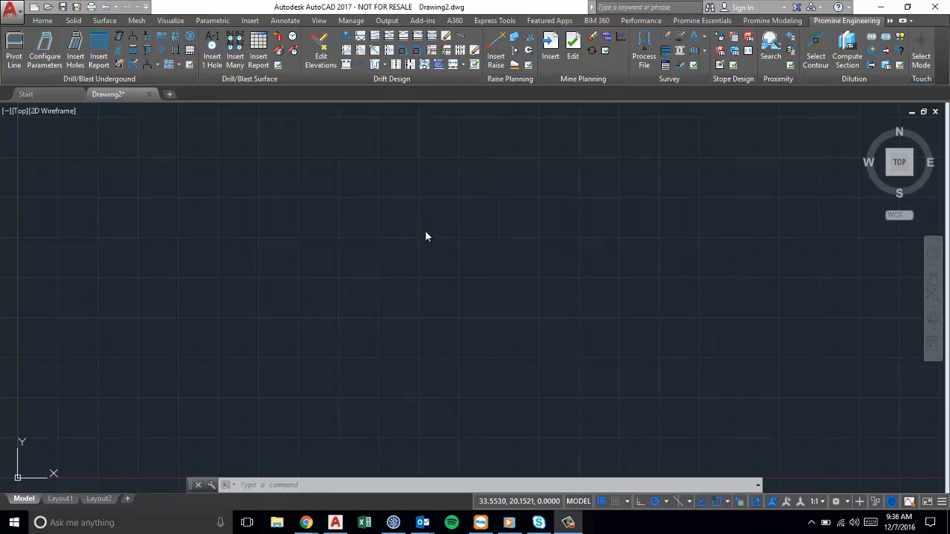
mouse_move(416, 218)
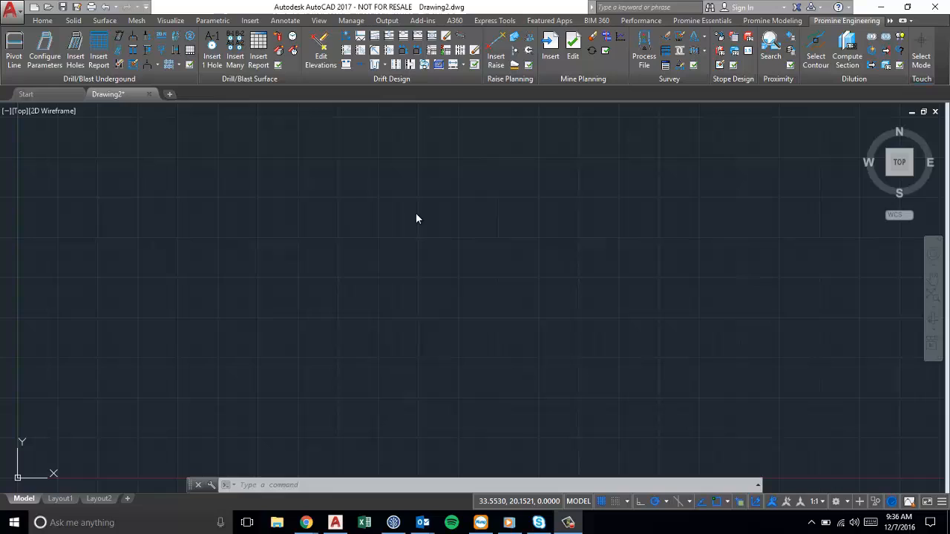
mouse_move(539, 189)
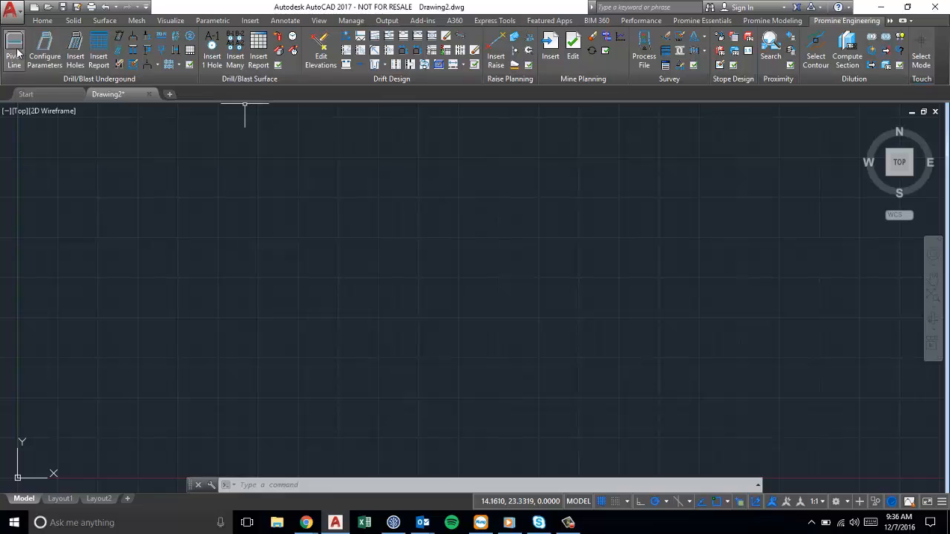
Step: Open Insert Layer and choose the Levels category for the 1200 level's survey layers
click(701, 20)
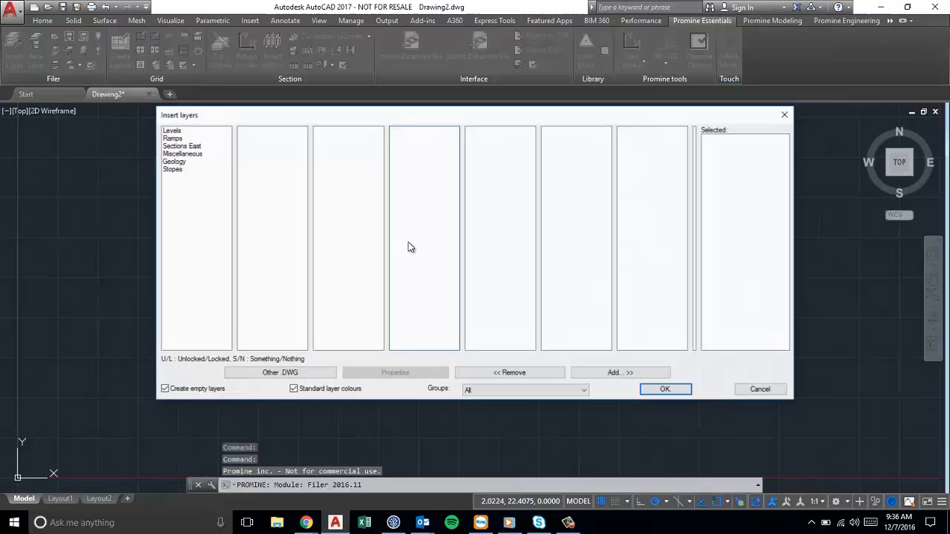
click(172, 131)
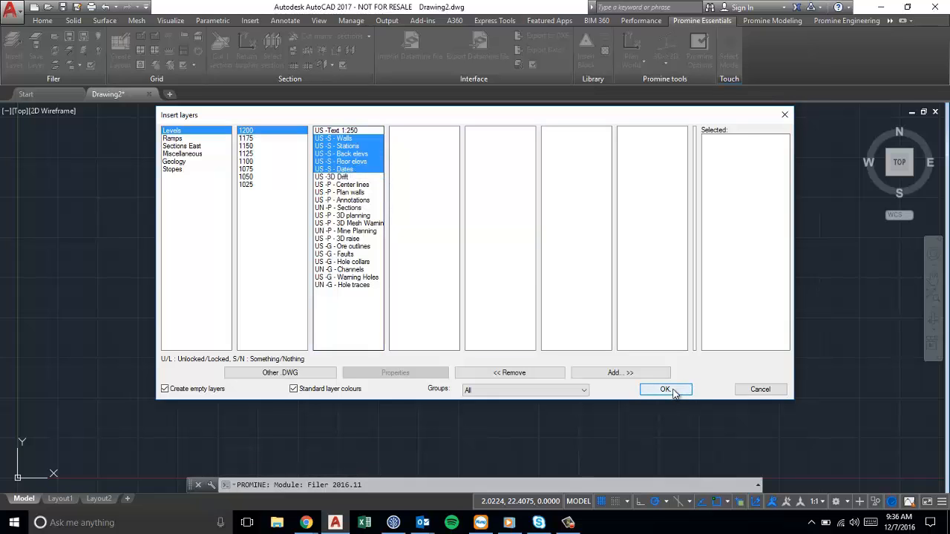
Step: Insert the selected 1200-level layers and zoom out to see the drift plan
click(665, 388)
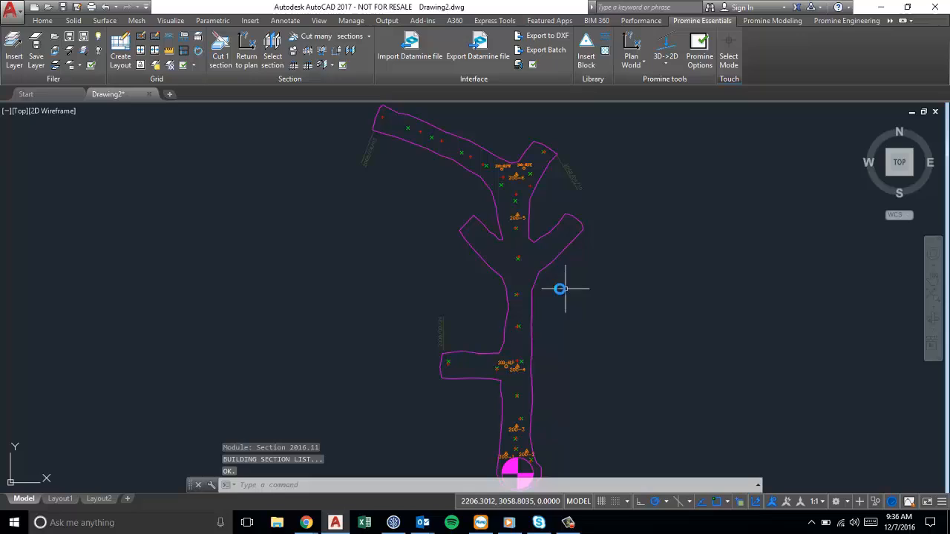
mouse_move(530, 280)
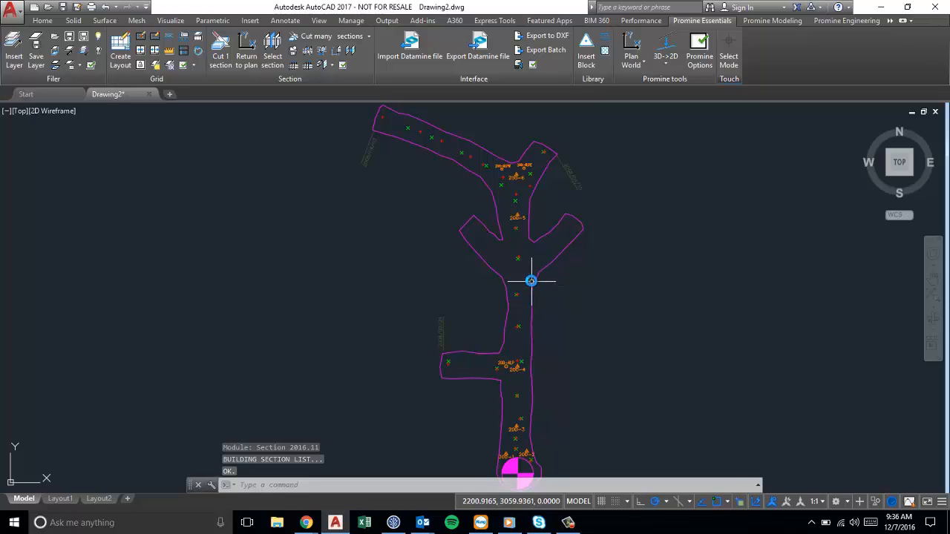
mouse_move(538, 271)
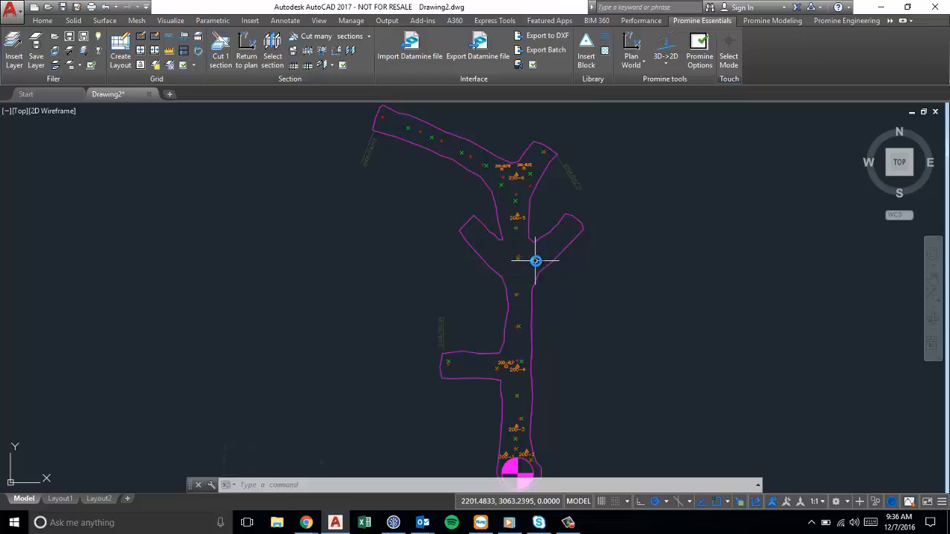
mouse_move(553, 248)
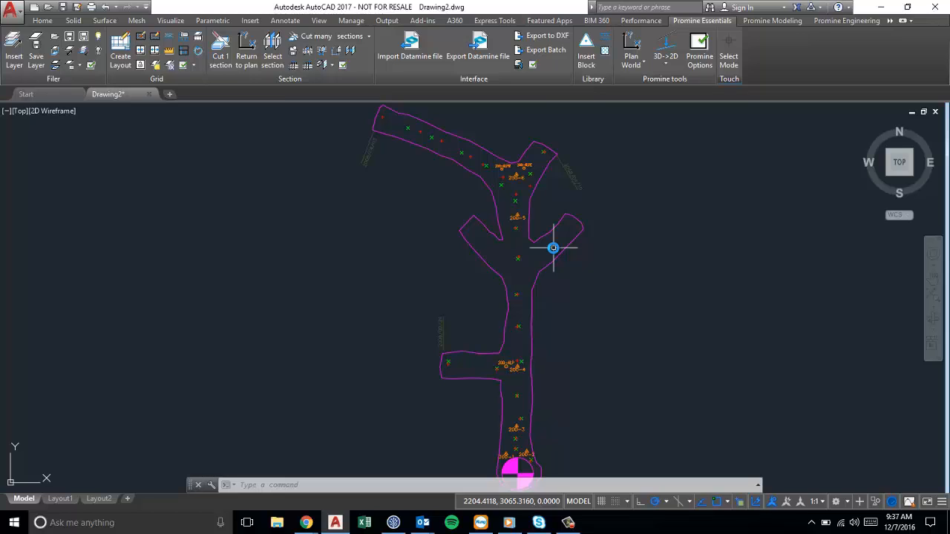
scroll(down, 3)
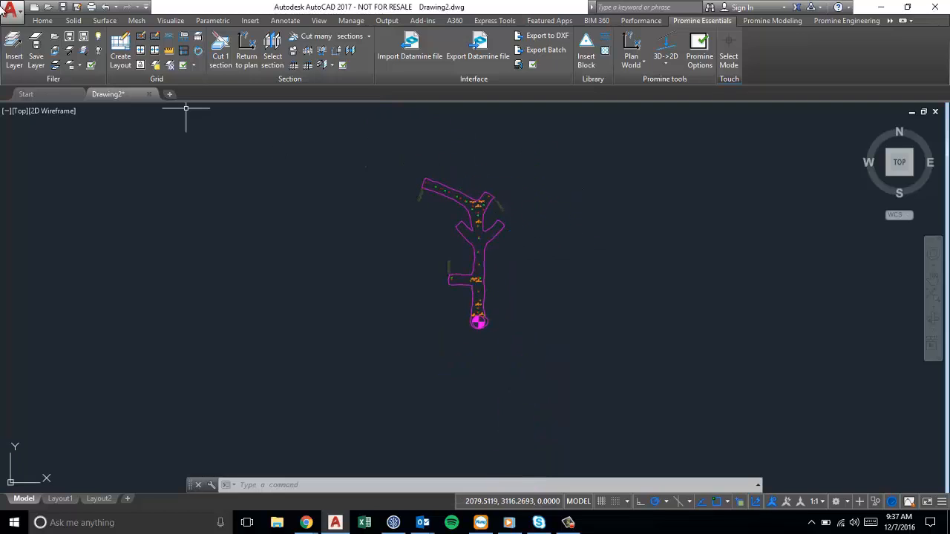
Step: Show the Layers toolbar via -TOOLBAR to reach the Layer Properties Manager
text(-tool)
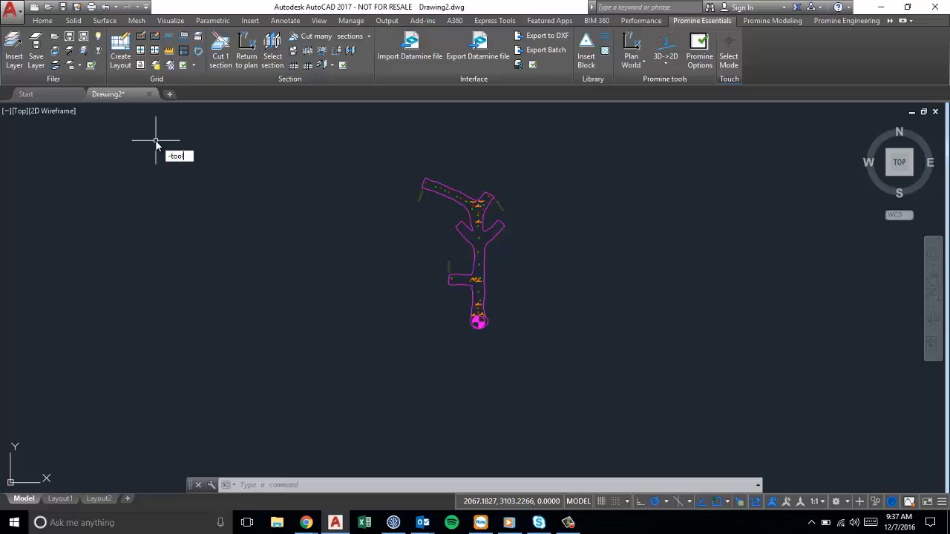
key(enter)
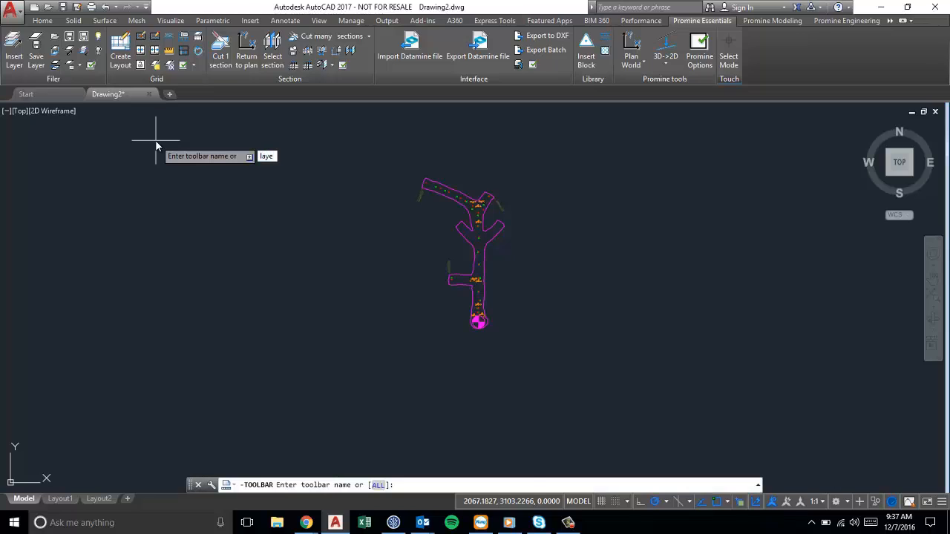
text(layers)
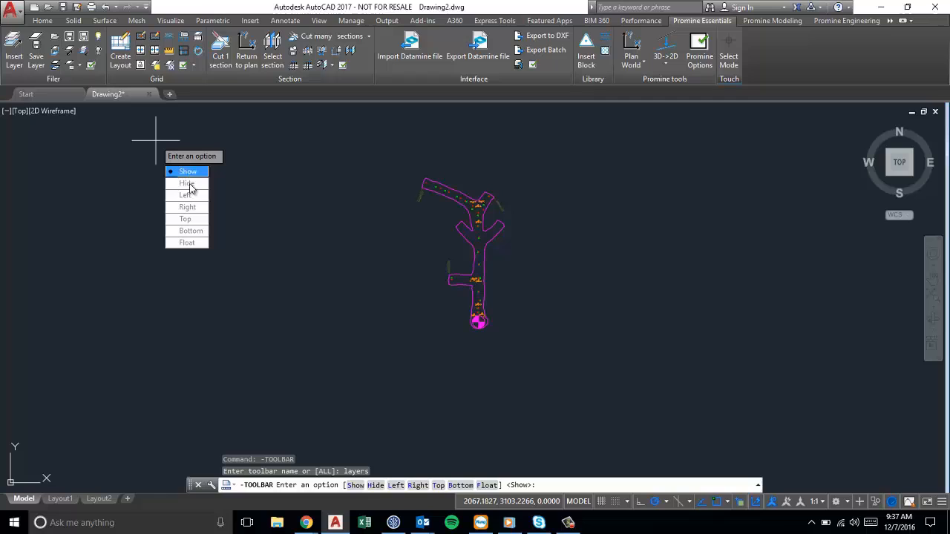
click(188, 171)
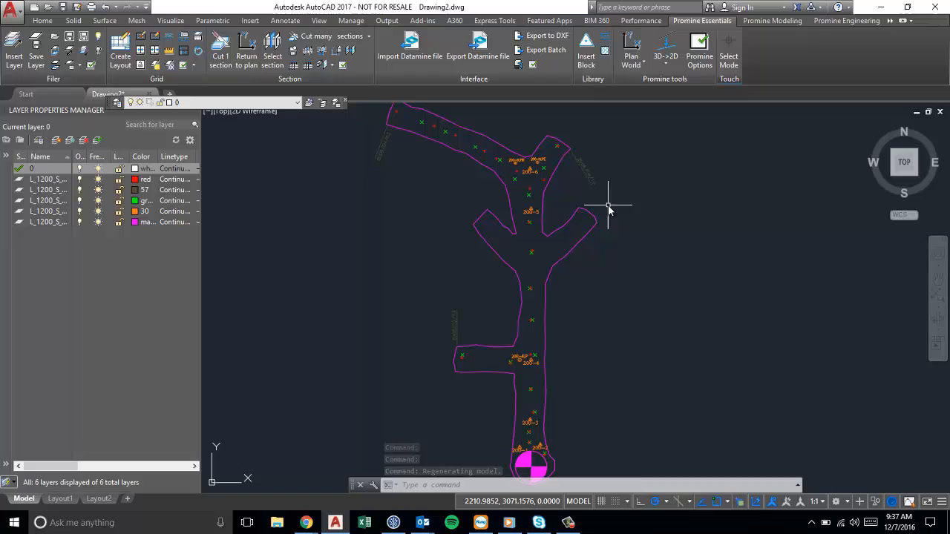
mouse_move(595, 197)
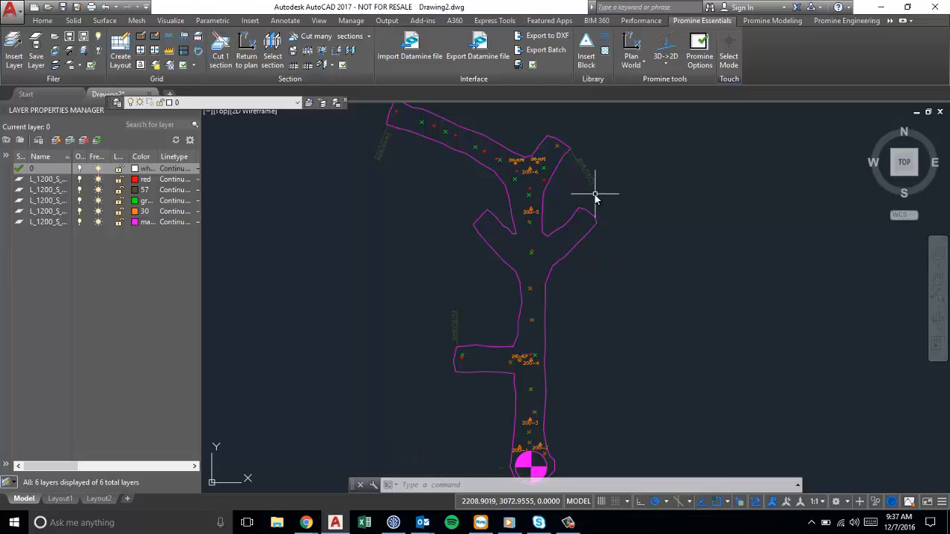
mouse_move(486, 329)
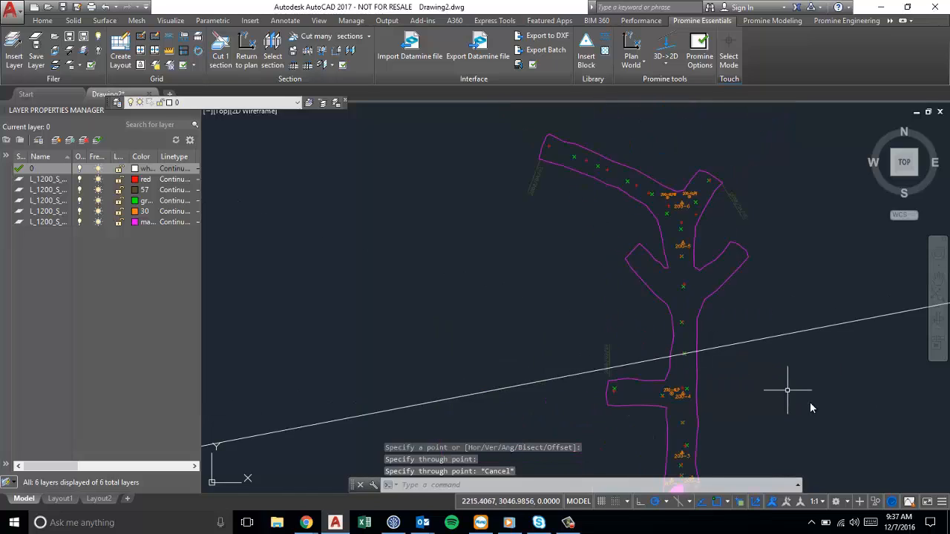
Step: Zoom the drift plan while drawing the angled XLINE construction line across it
scroll(down, 3)
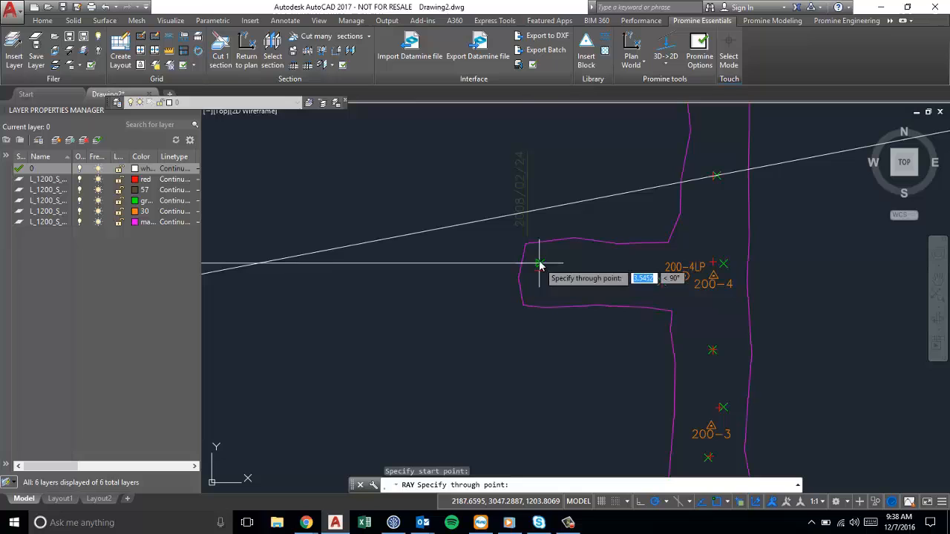
mouse_move(734, 219)
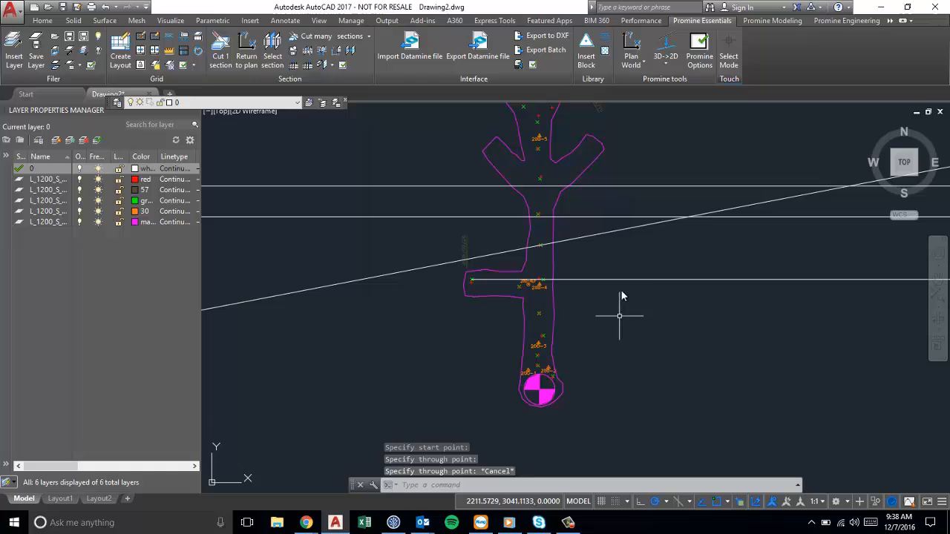
mouse_move(711, 273)
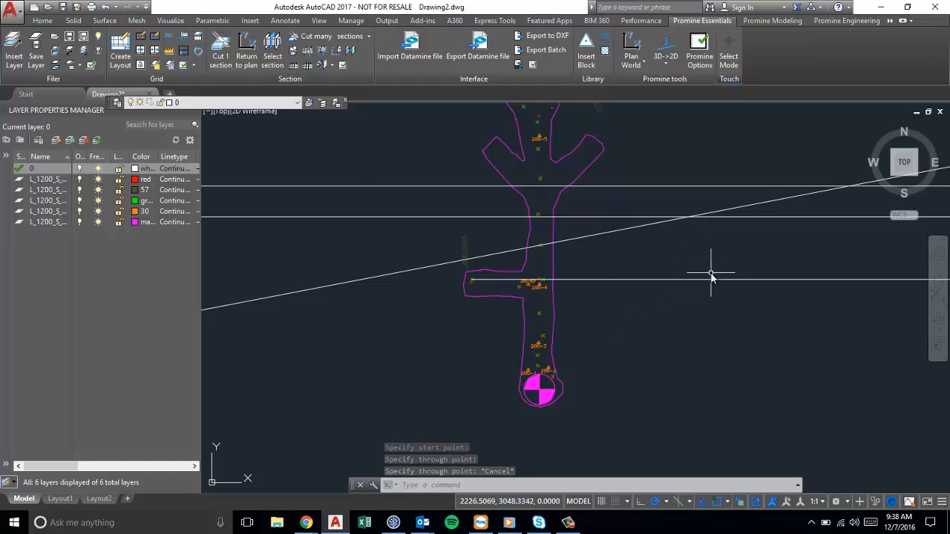